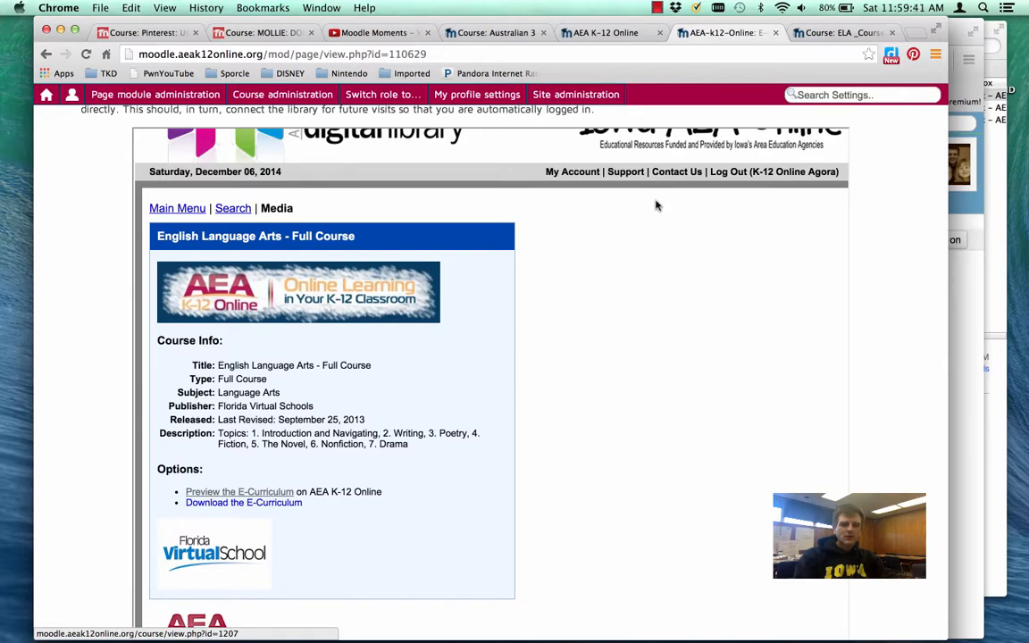
Open the English Language Arts e-curriculum preview from its media page.
left_click(243, 501)
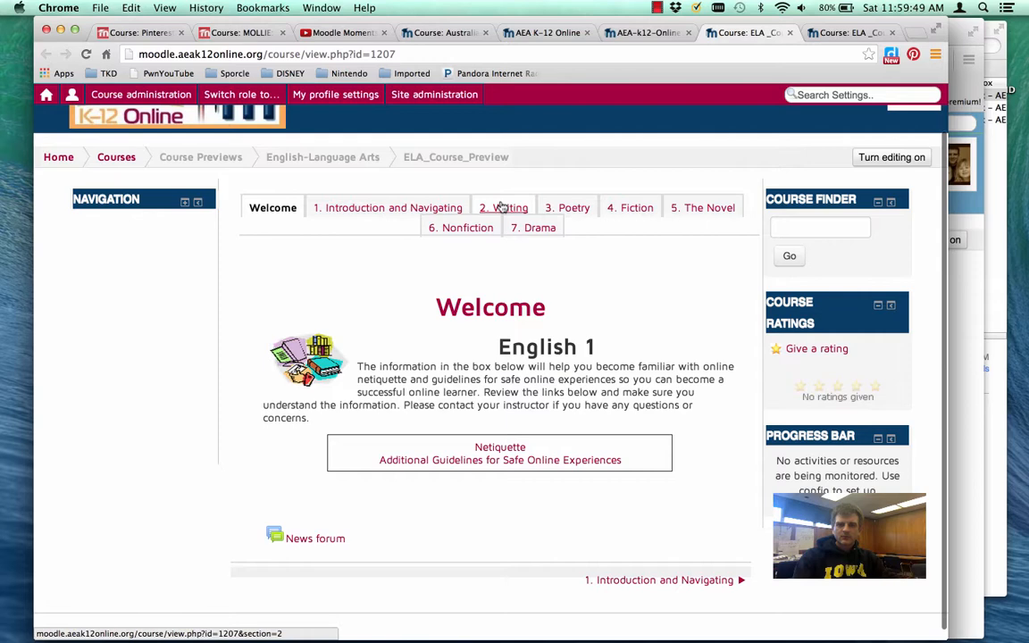
Switch to the '4. Fiction' unit and scroll through its activity listings.
left_click(629, 207)
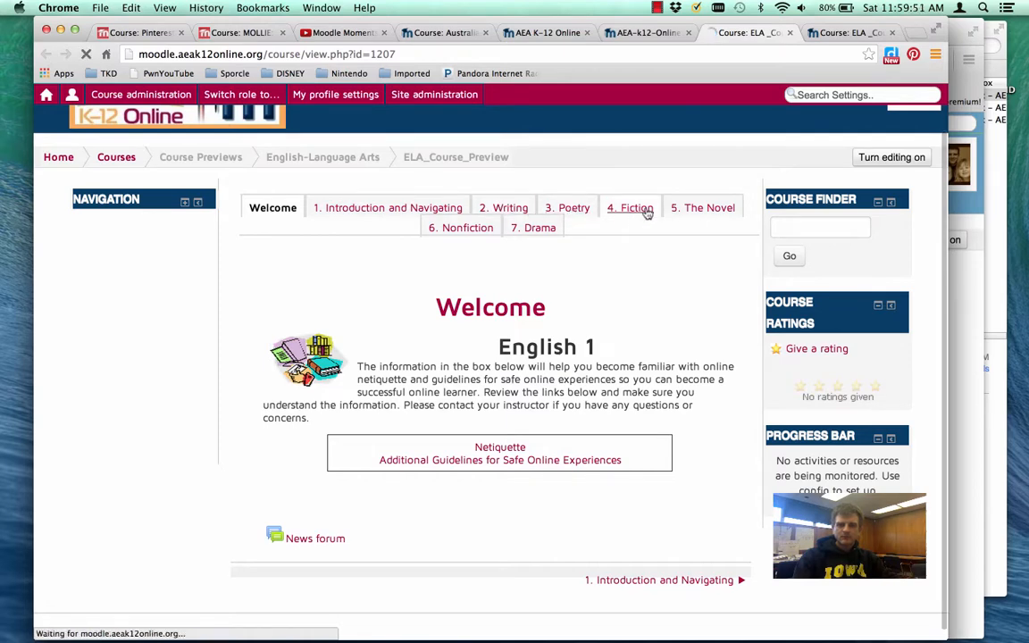
left_click(629, 207)
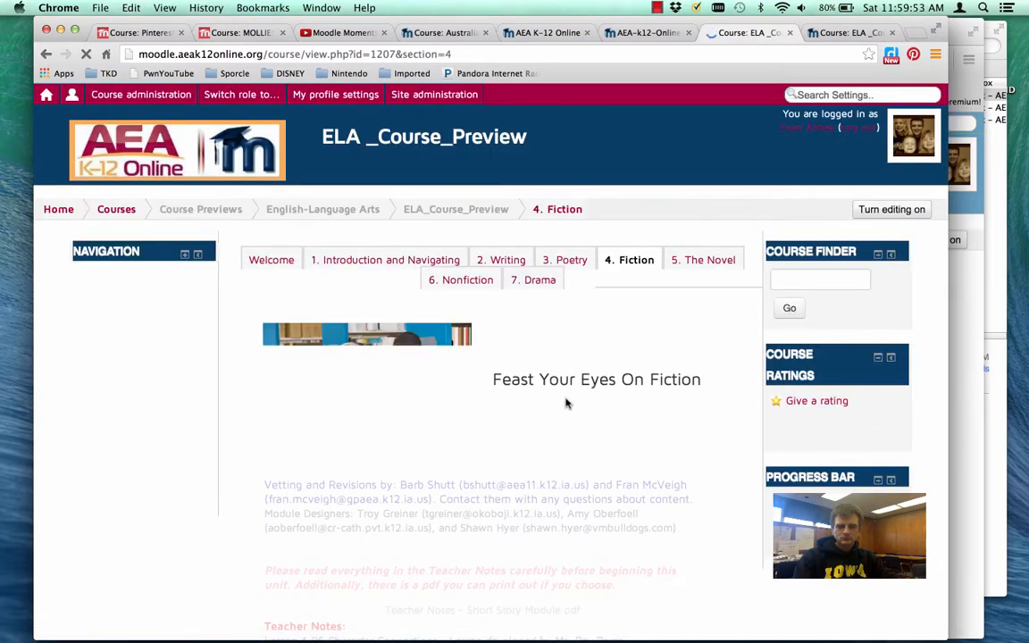
scroll("down", 3)
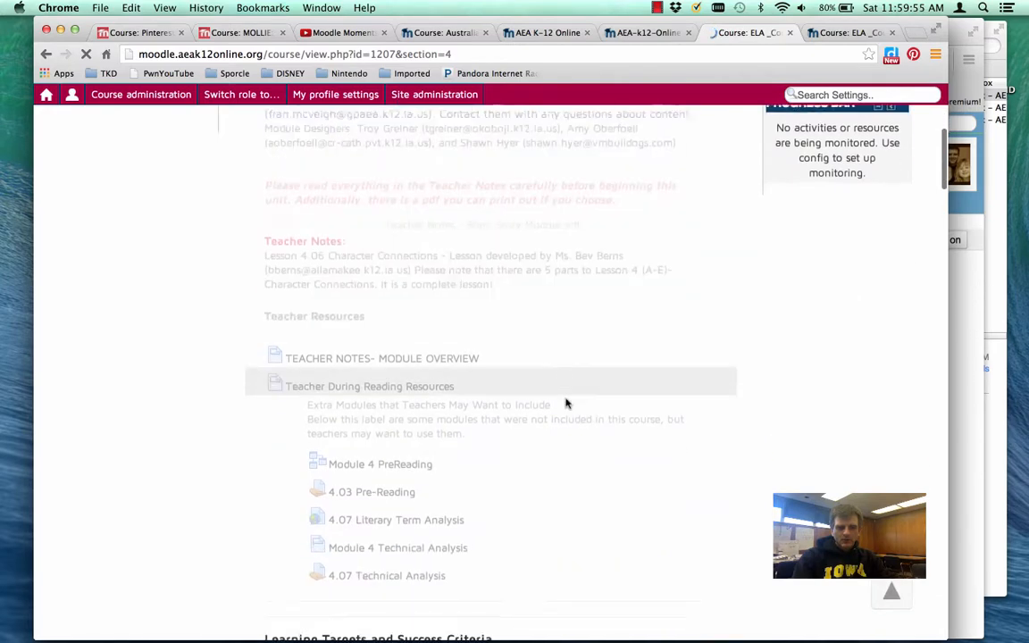
scroll("down", 3)
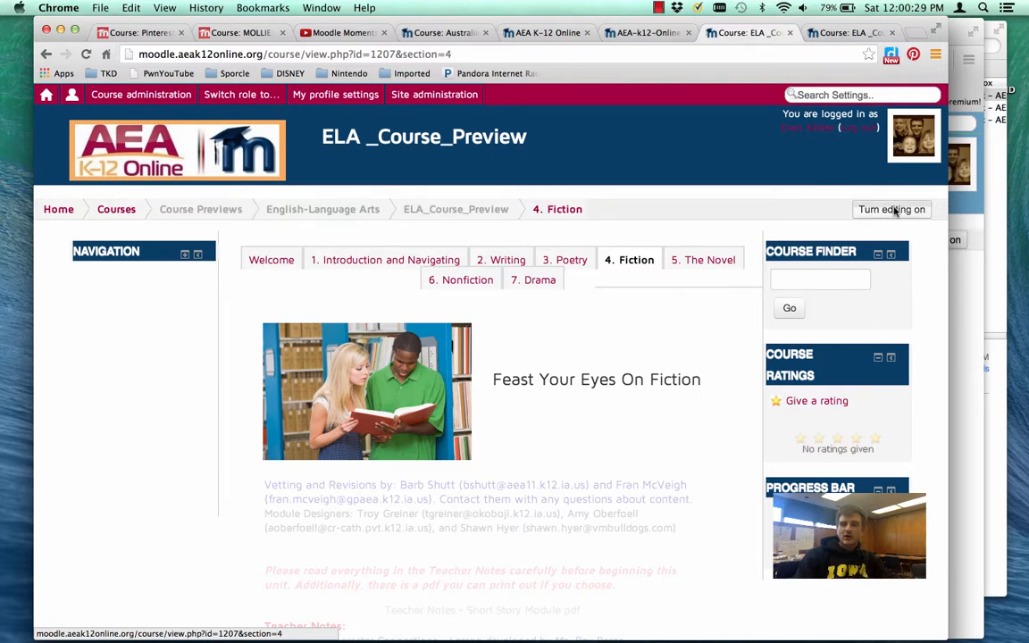
Enable editing on the Fiction unit and scroll to the 4.07 Technical Analysis activity.
left_click(891, 209)
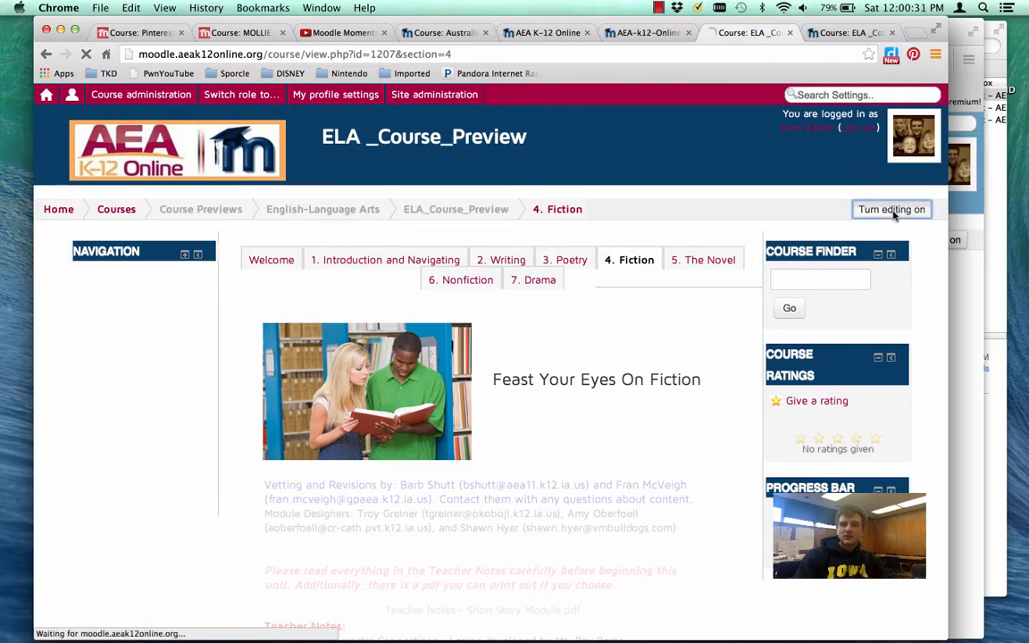
left_click(890, 209)
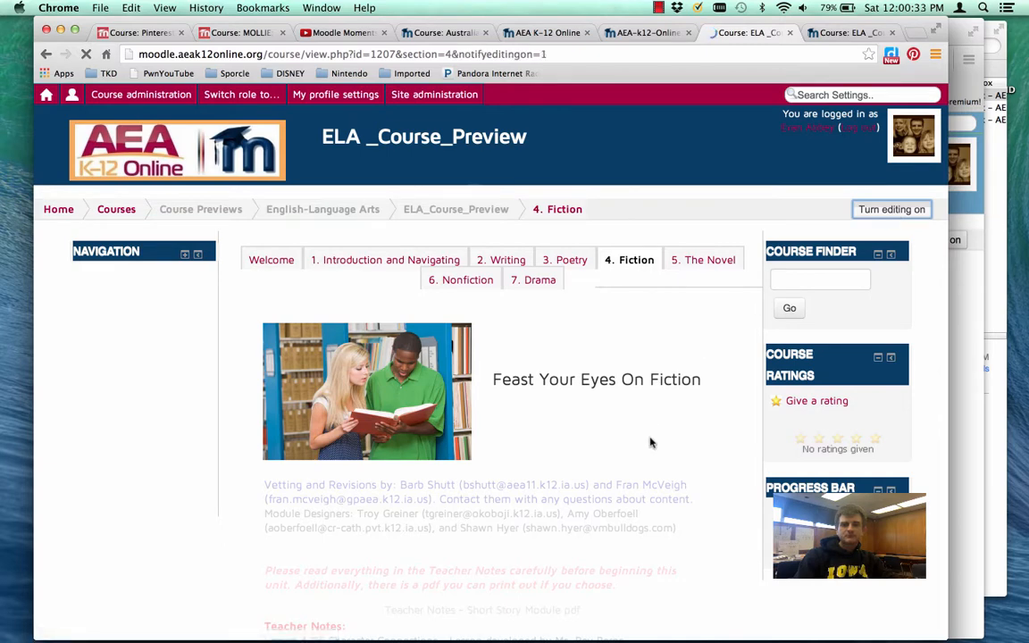
left_click(891, 209)
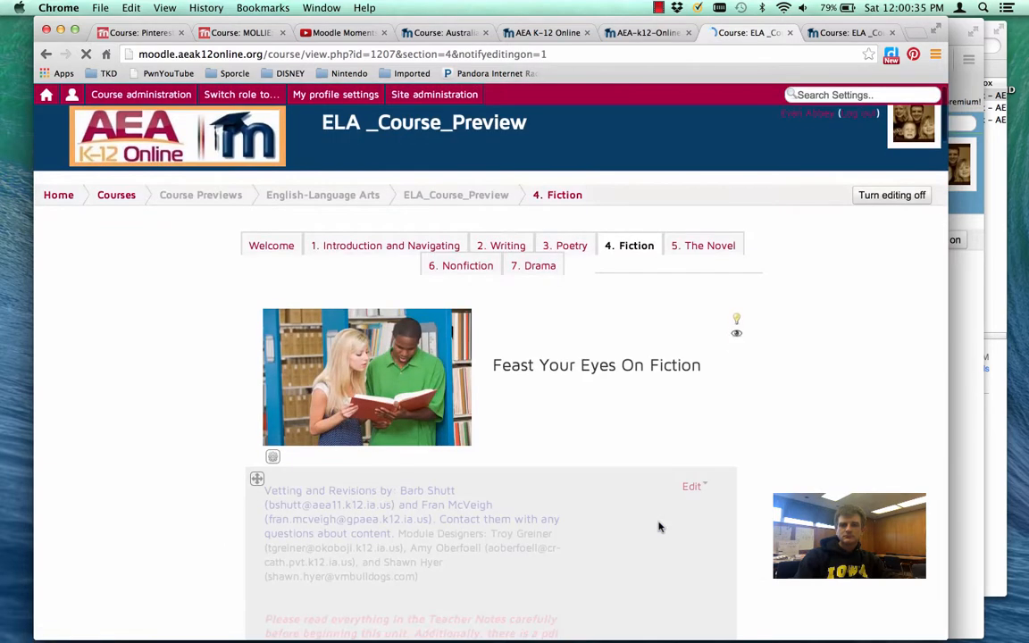
scroll("down", 3)
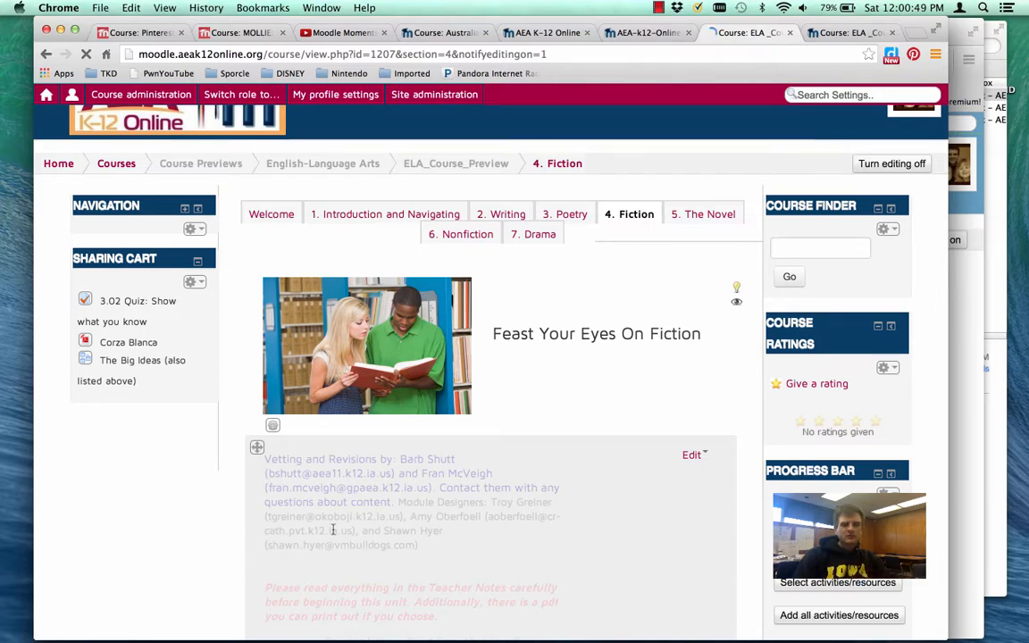
scroll("down", 3)
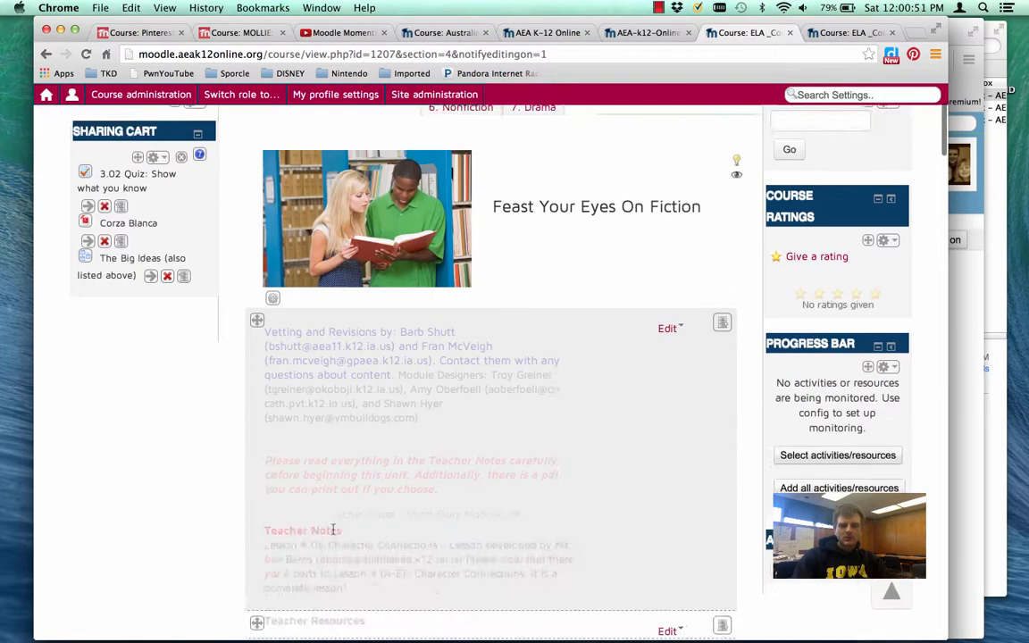
scroll("down", 3)
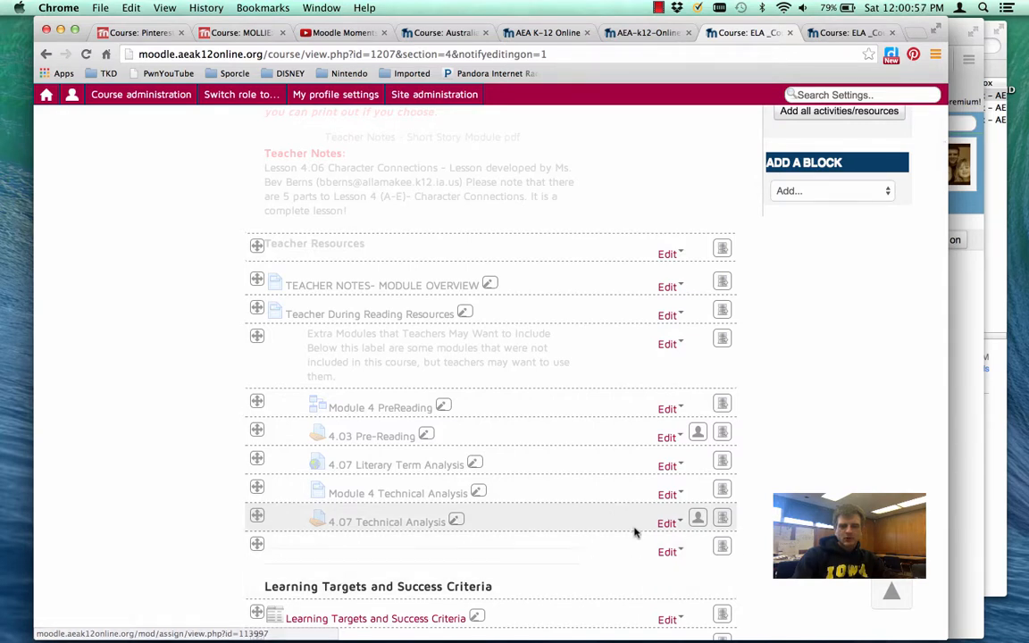
left_click(645, 522)
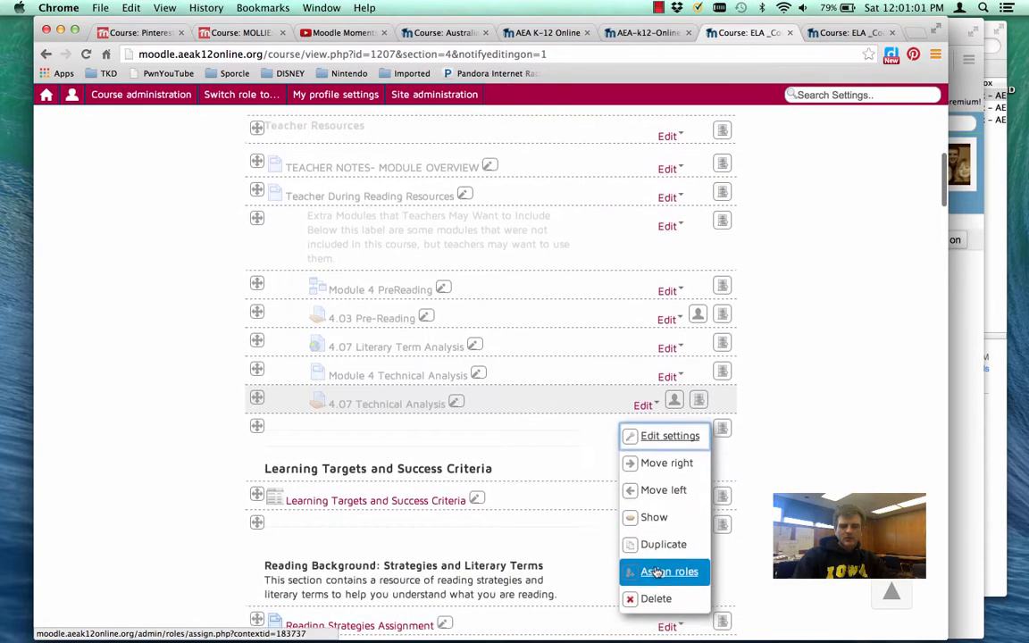
mouse_move(669, 437)
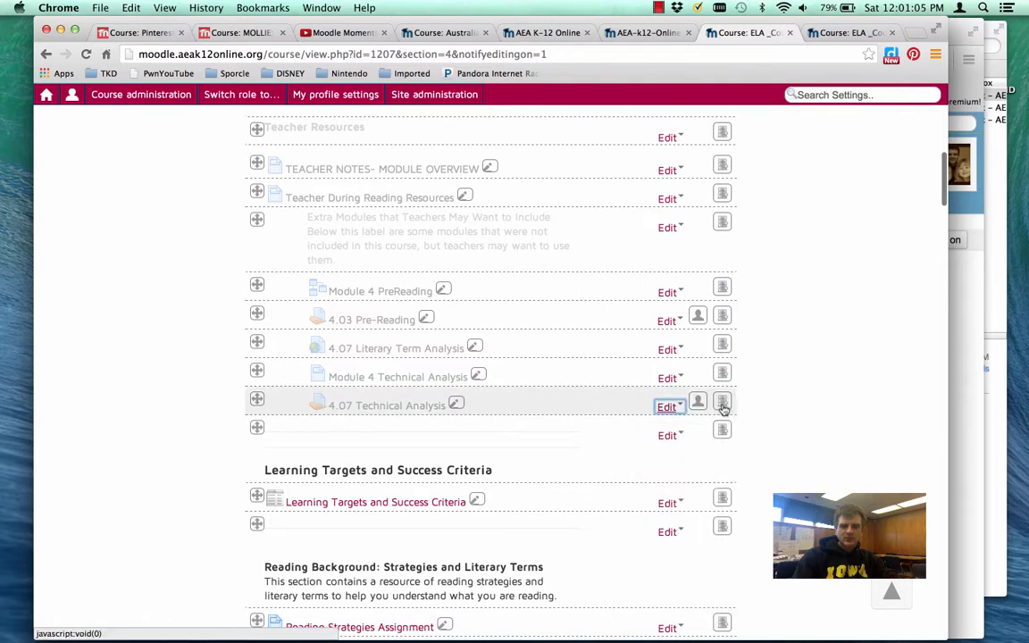
mouse_move(722, 402)
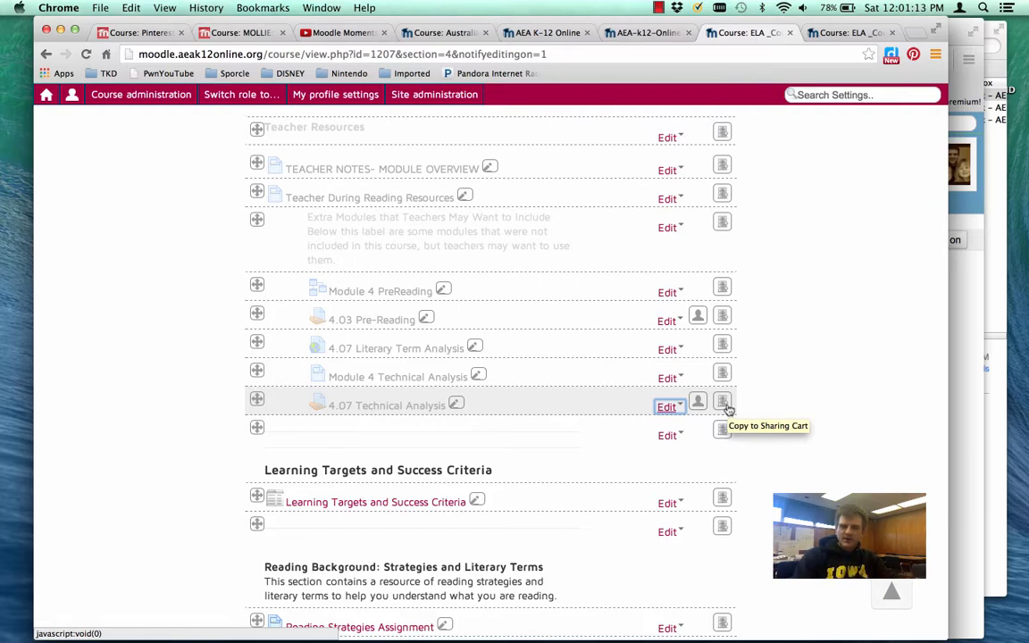
Copy 4.07 Technical Analysis into the Sharing Cart, then switch to the Australian course tab.
left_click(722, 401)
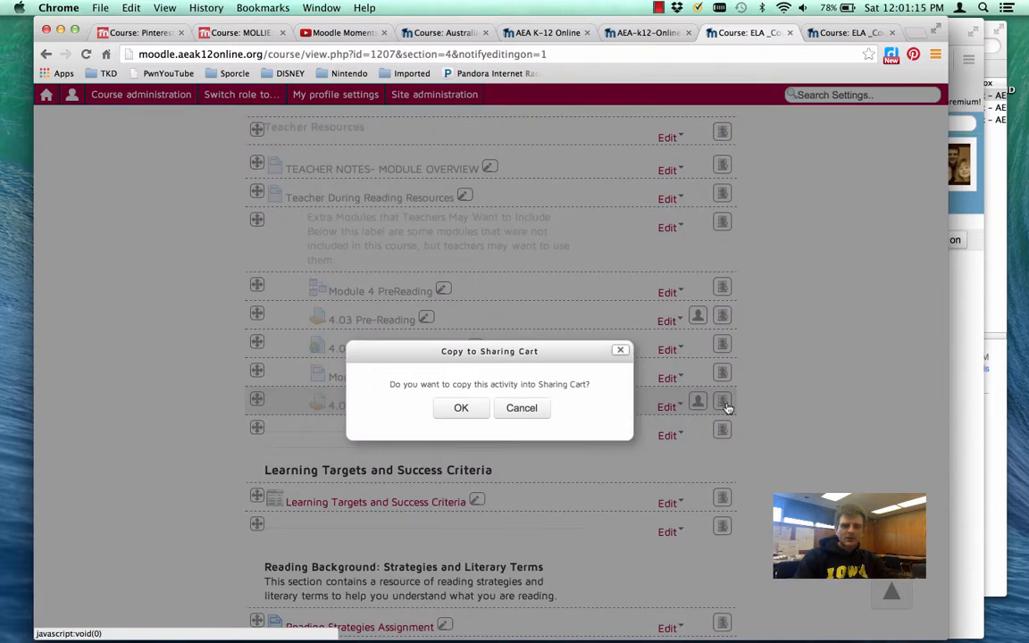
mouse_move(509, 399)
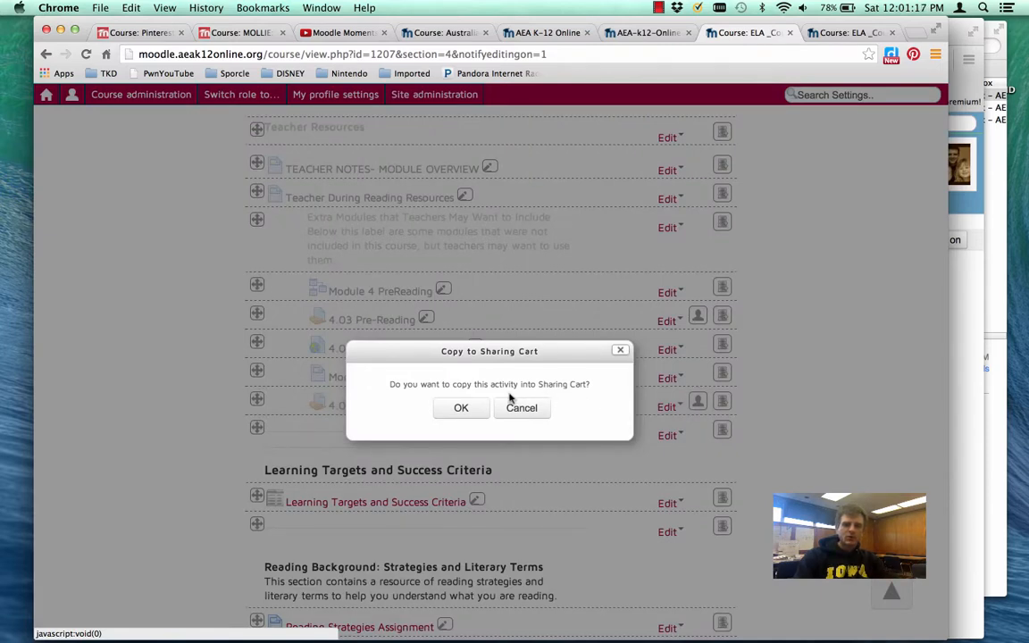
left_click(461, 407)
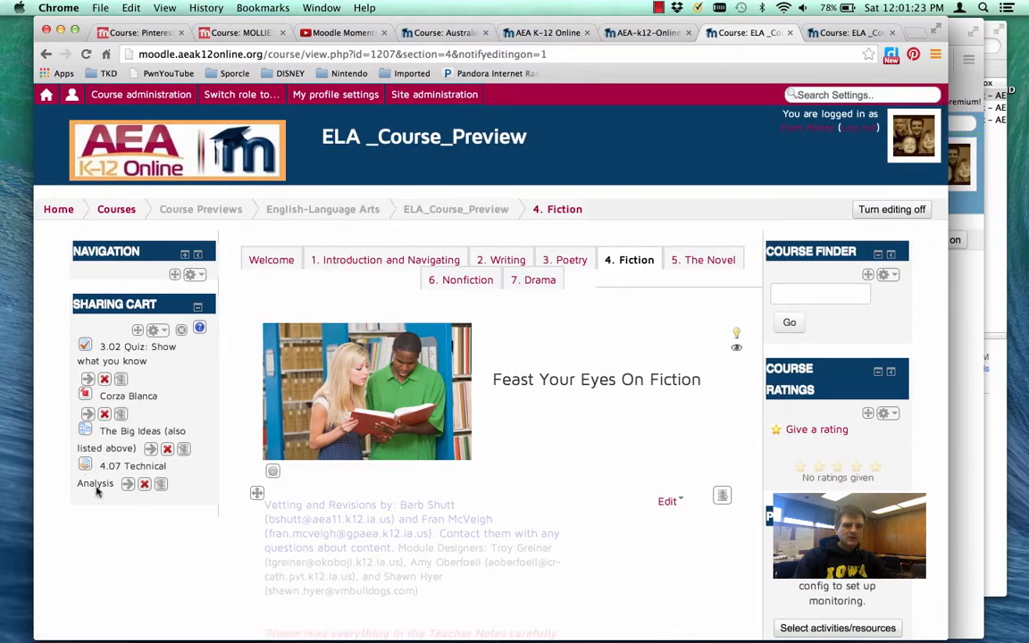
mouse_move(144, 484)
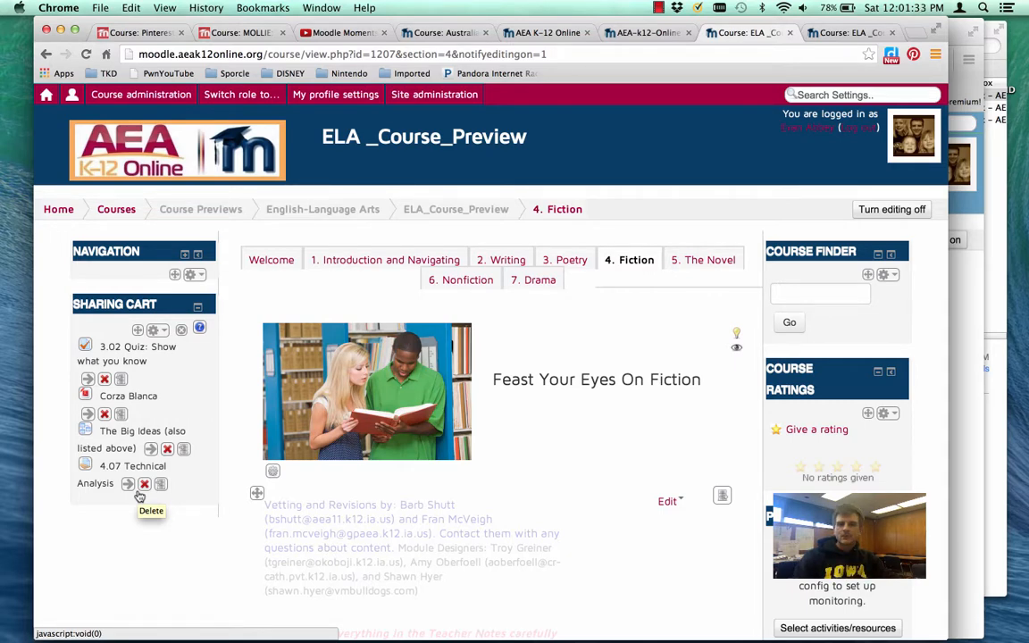
left_click(335, 94)
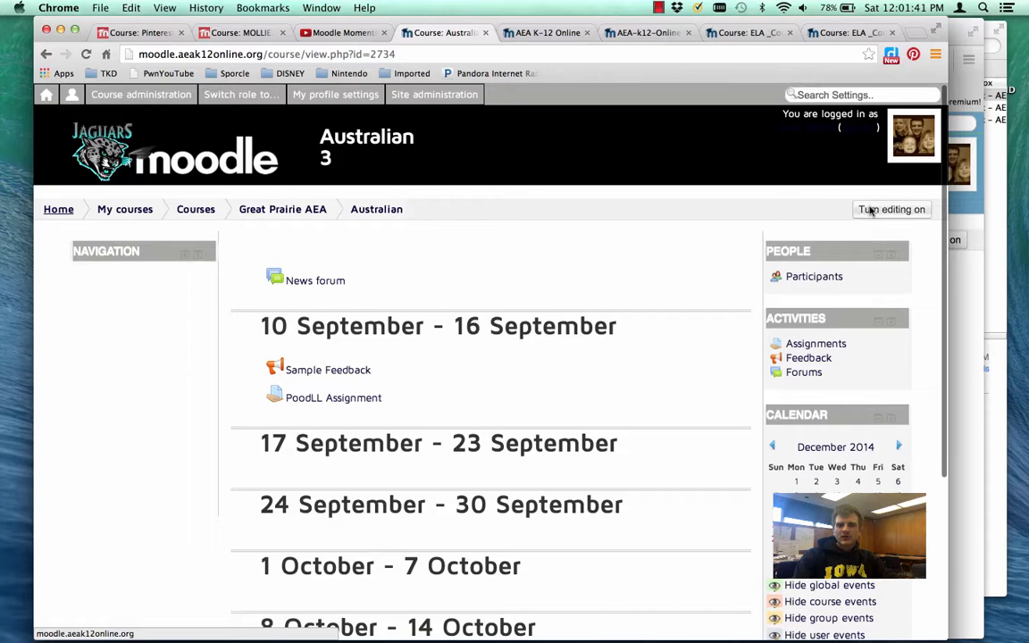
Enable editing in the Australian course and scroll through its weekly sections.
left_click(890, 209)
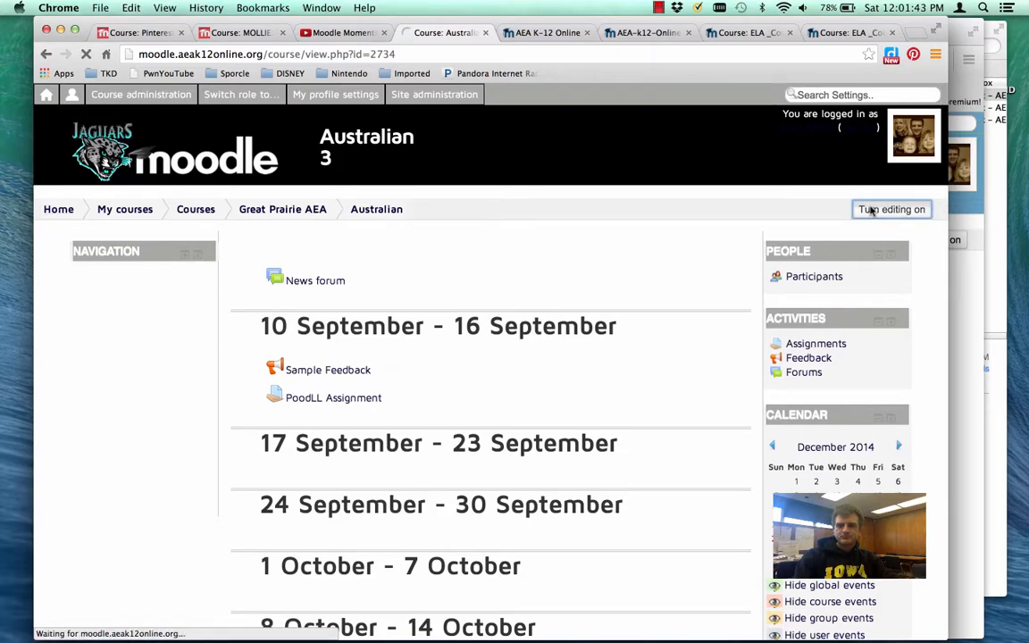
left_click(890, 209)
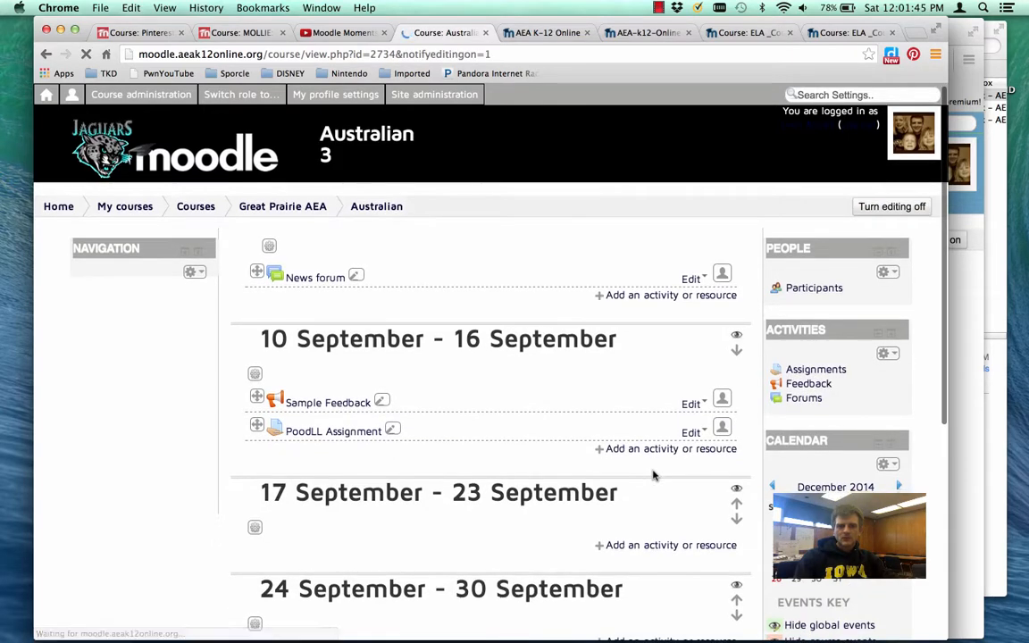
scroll("down", 3)
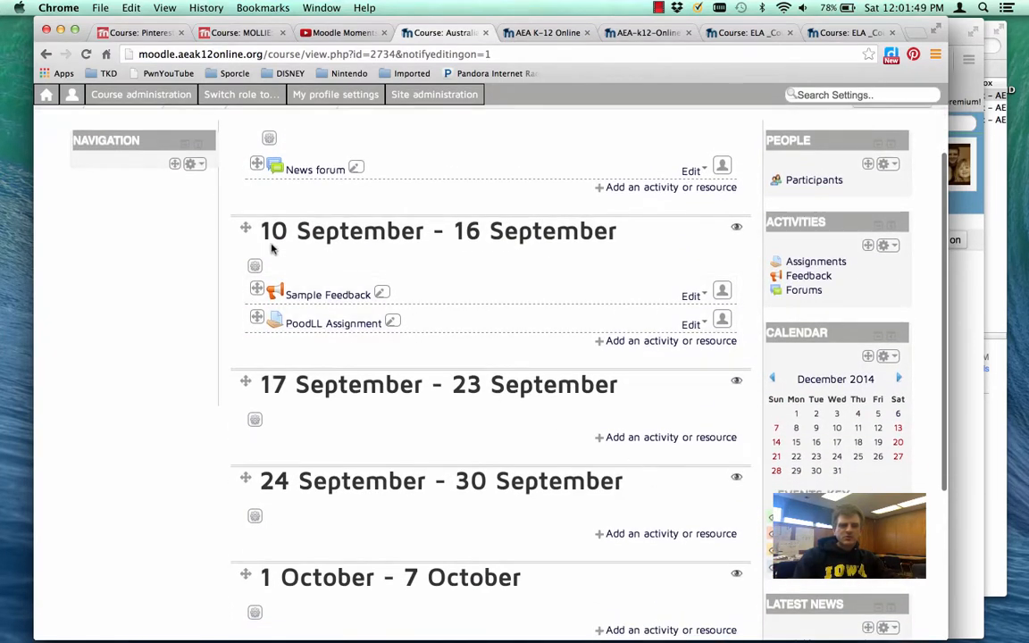
mouse_move(169, 249)
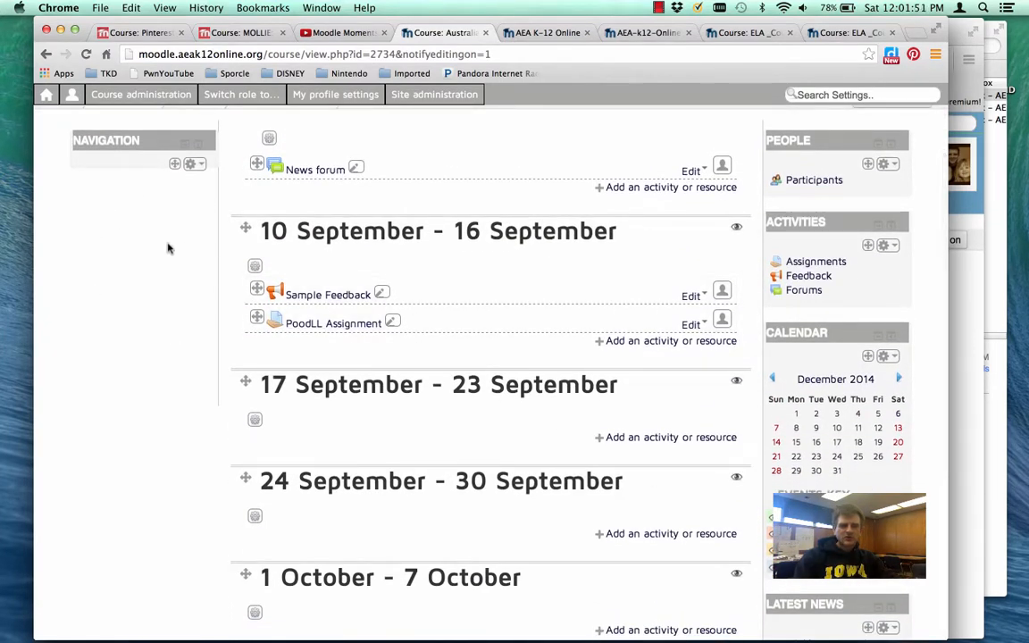
scroll("down", 3)
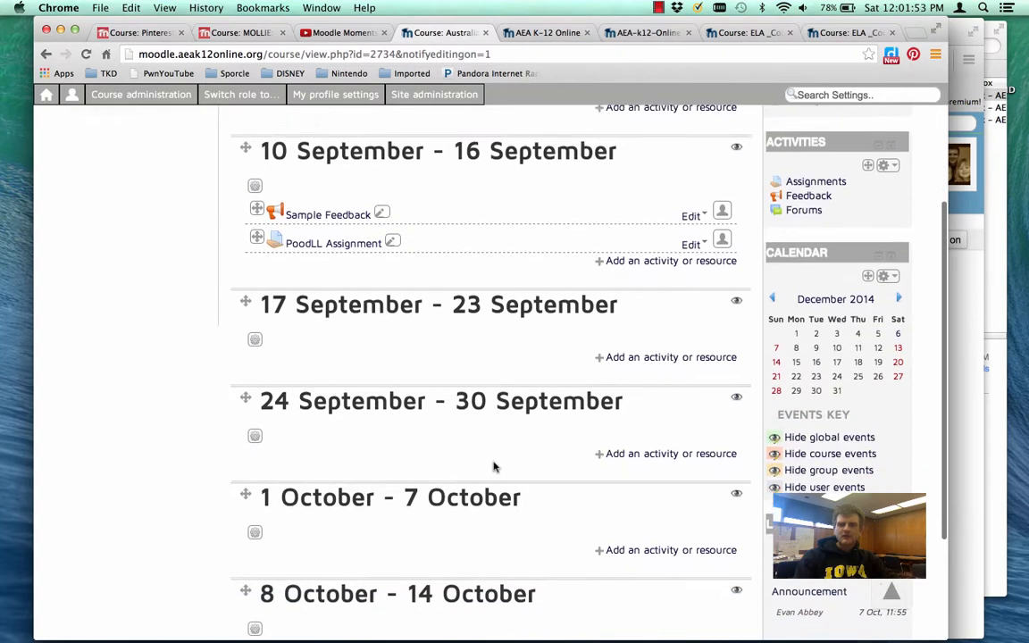
scroll("down", 3)
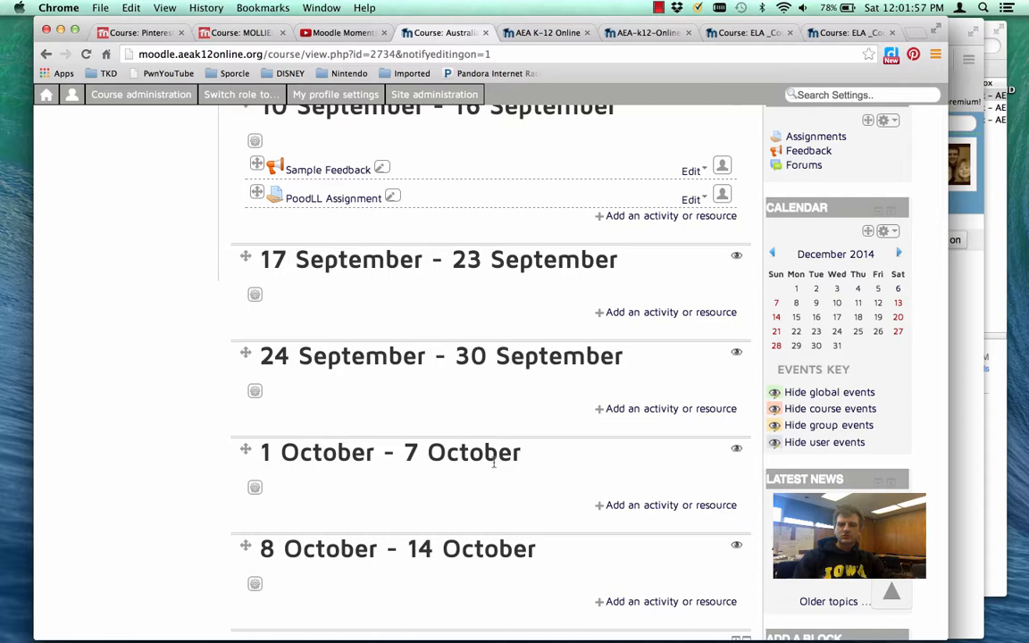
scroll("down", 3)
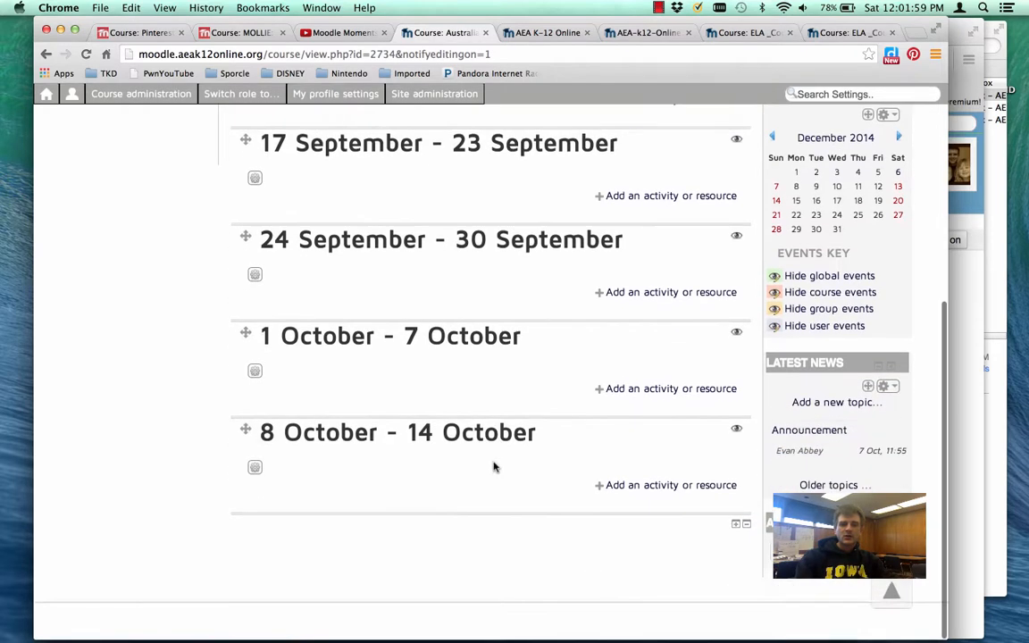
scroll("up", 3)
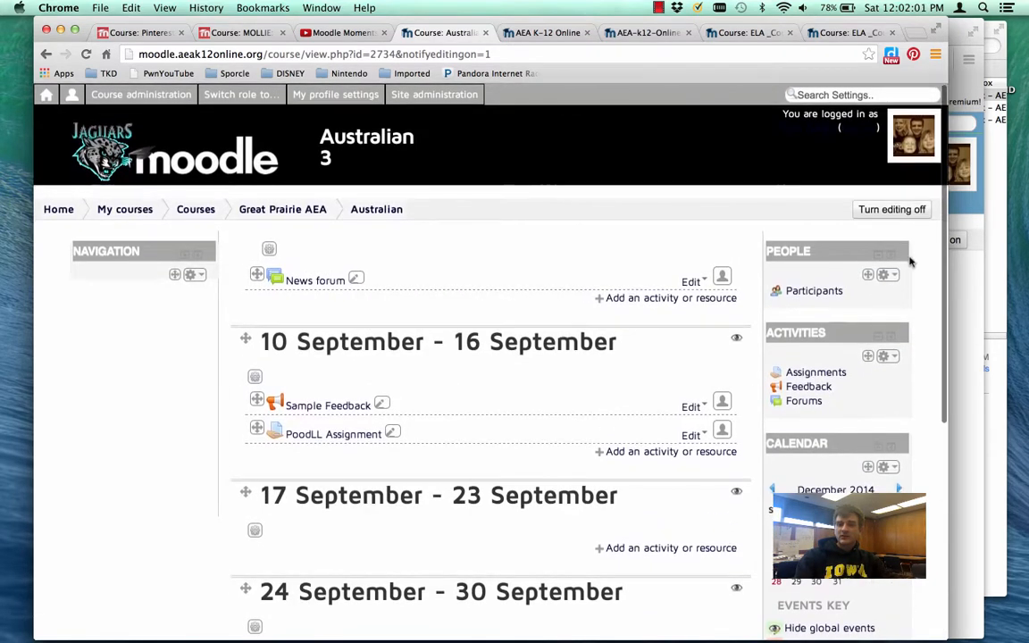
scroll("down", 3)
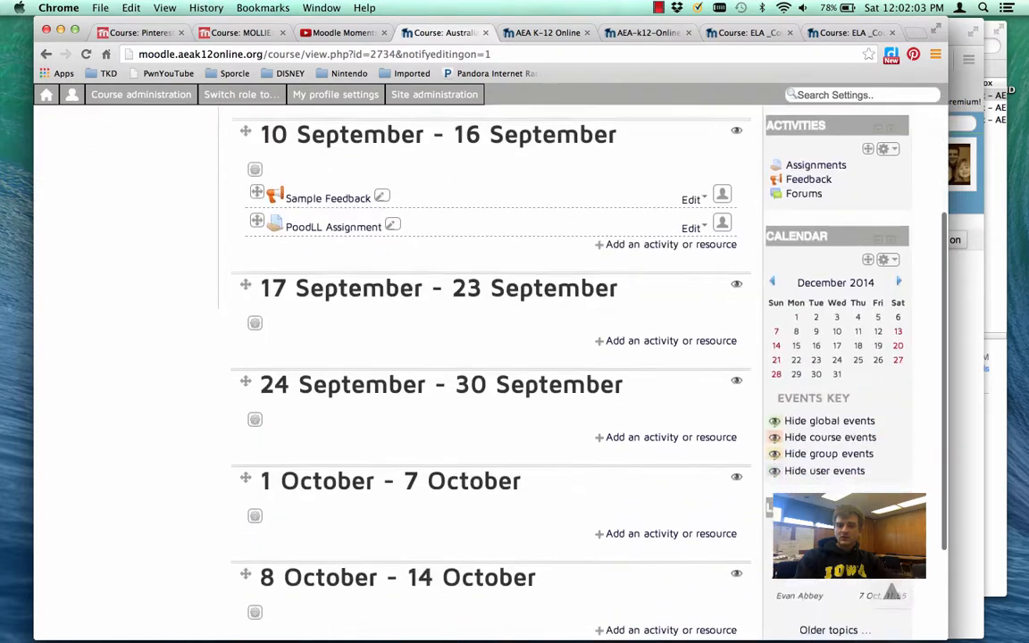
scroll("down", 3)
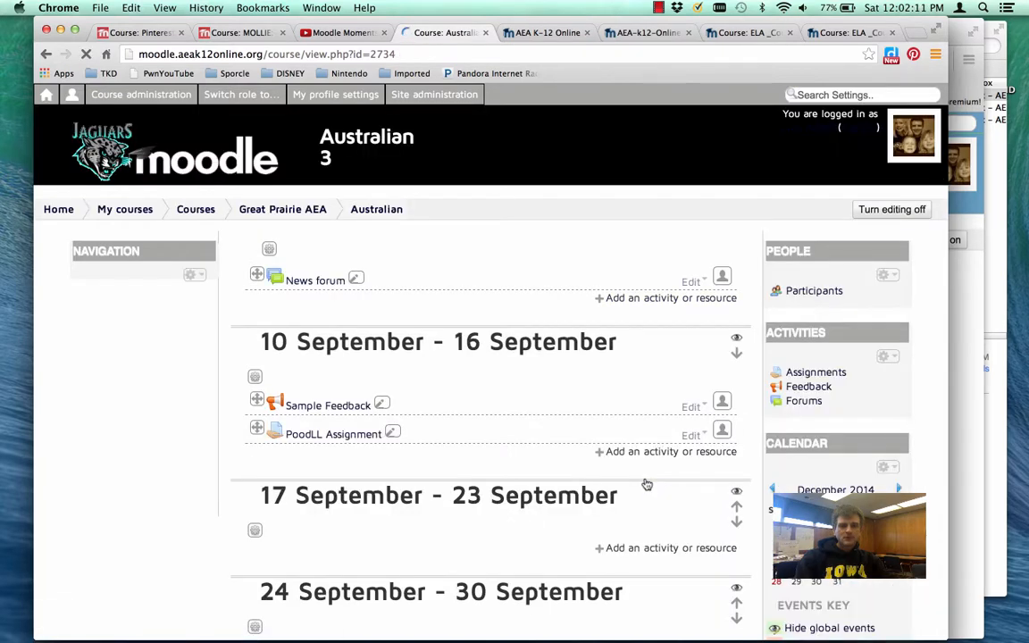
Scroll down to the Sharing Cart block holding 4.07 Technical Analysis.
scroll("down", 3)
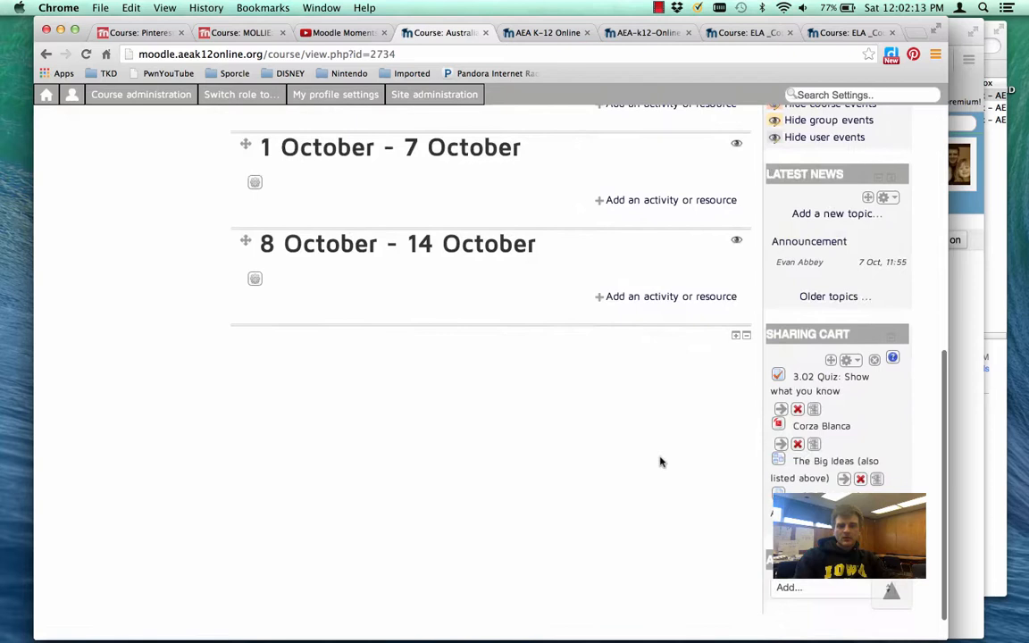
scroll("down", 3)
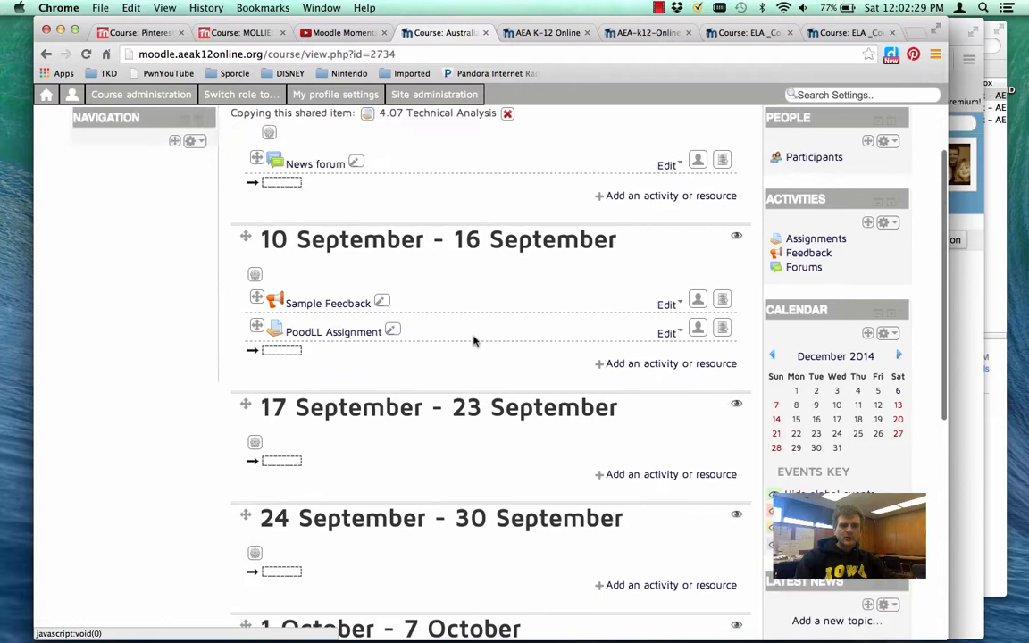
scroll("down", 3)
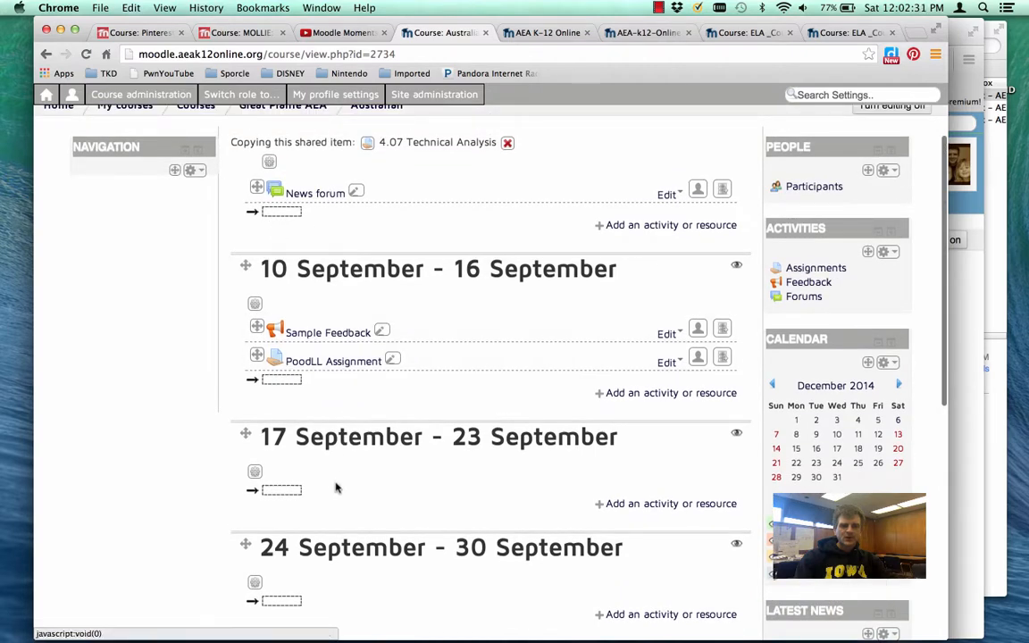